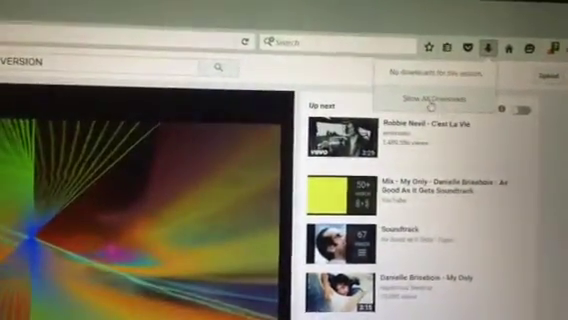
# Open the Library window showing all downloaded YouTube music tracks via Show All Downloads.
pyautogui.click(434, 96)
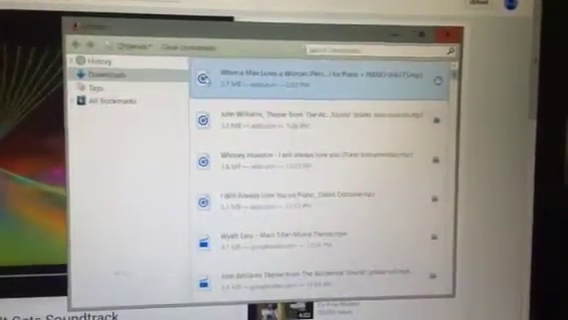